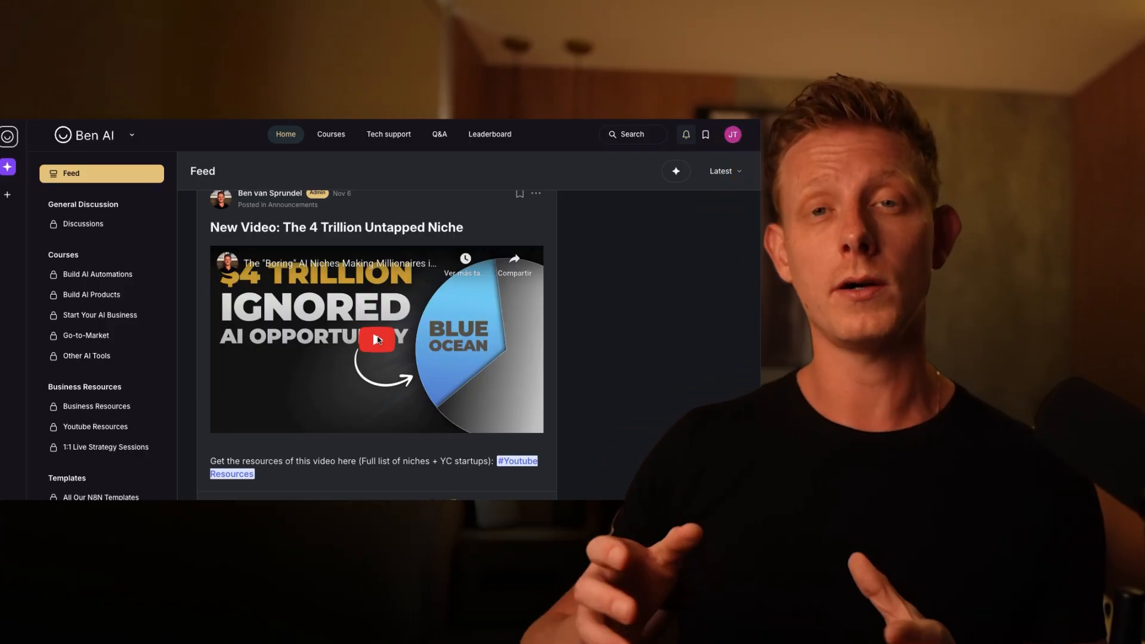
# Step: Follow the community link to the Ben AI homepage and reach its client logos section
pyautogui.click(375, 338)
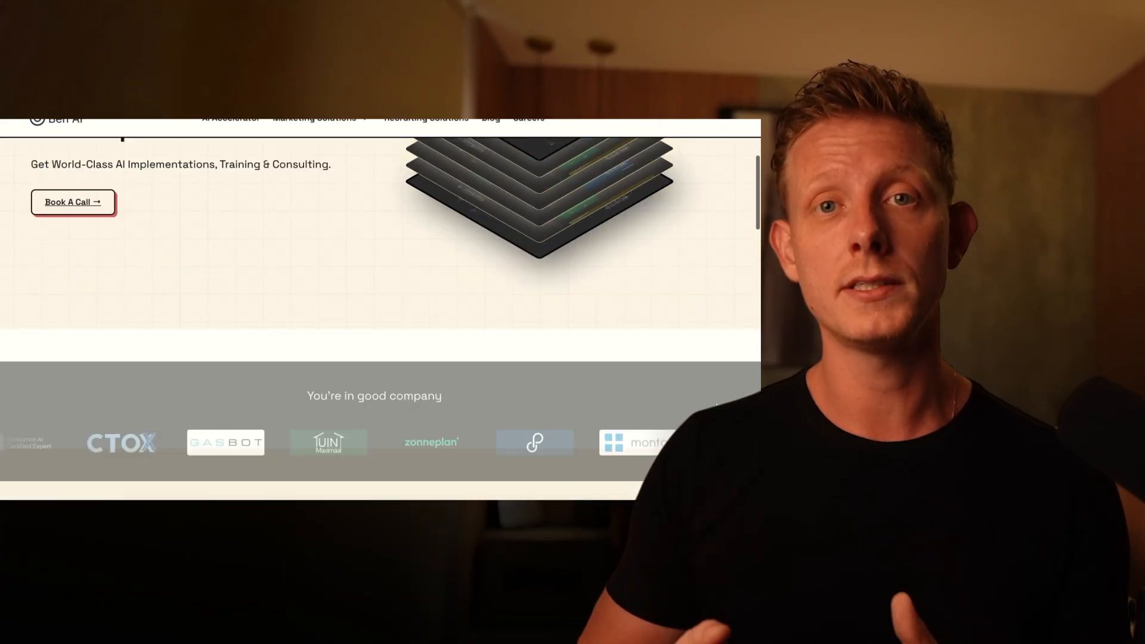
pyautogui.scroll(-3)
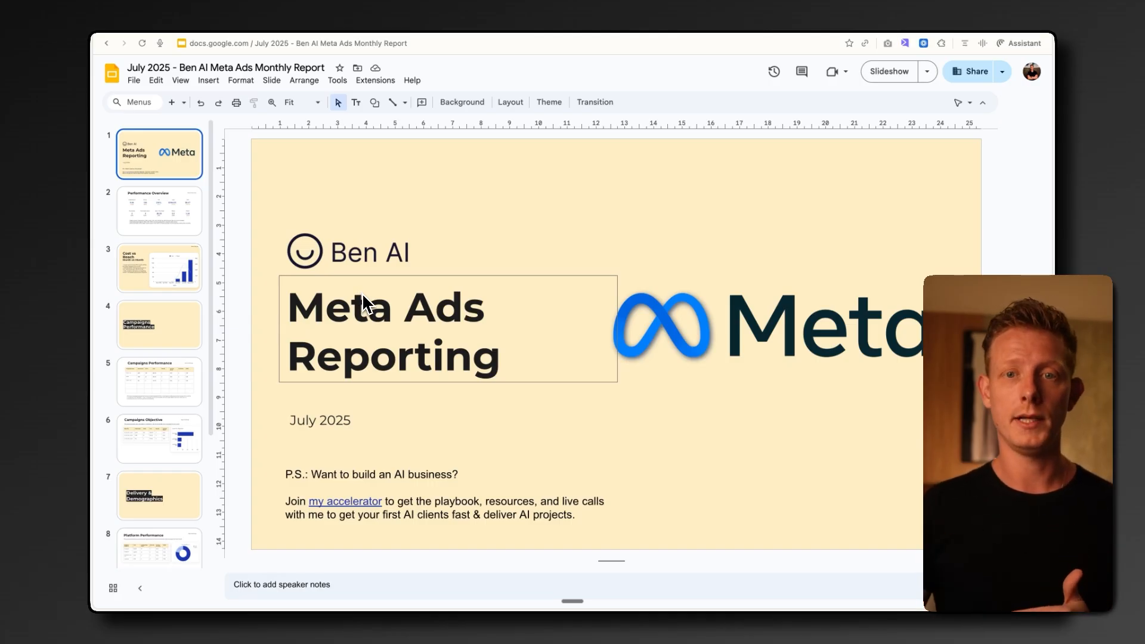
# Step: View the Performance Overview, Cost vs Reach and Campaigns Performance table slides in turn
pyautogui.click(159, 211)
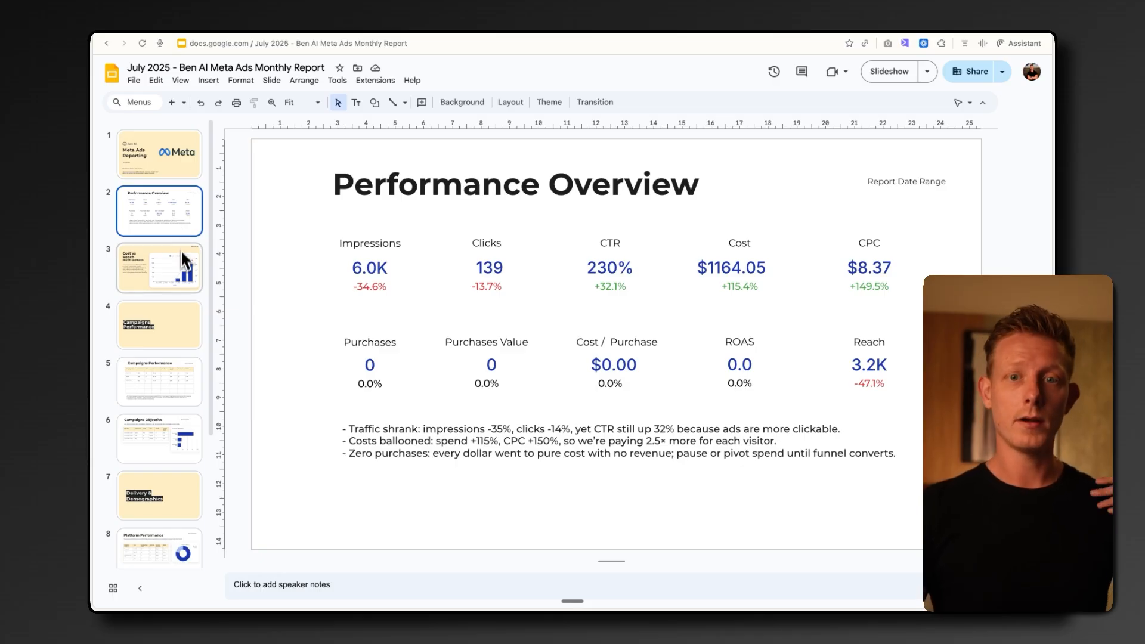
pyautogui.click(158, 267)
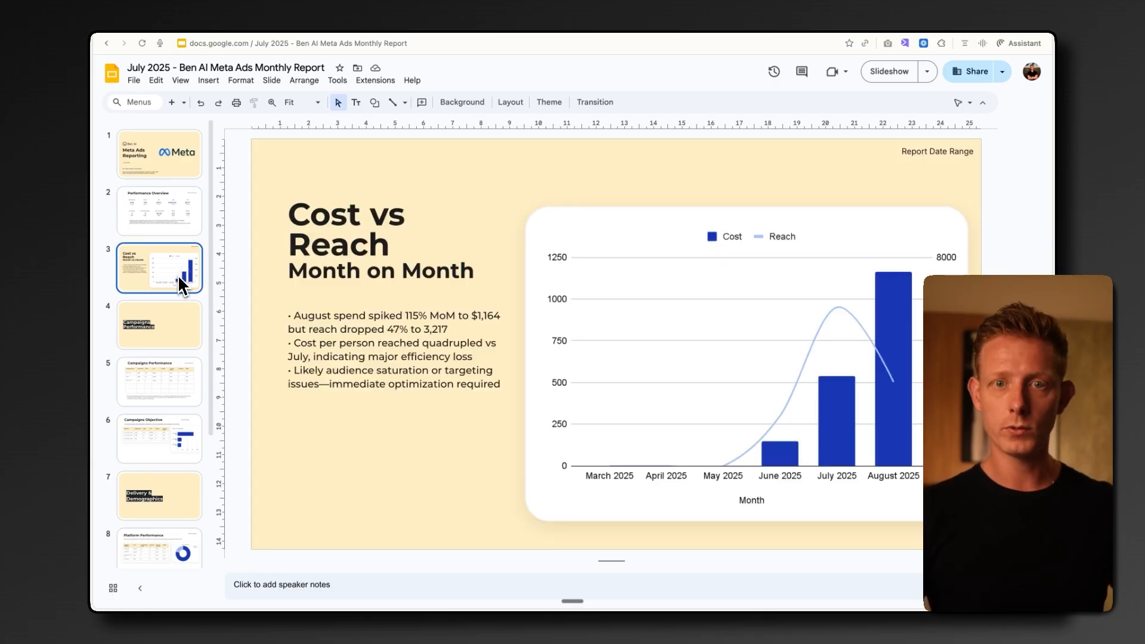
pyautogui.moveTo(179, 334)
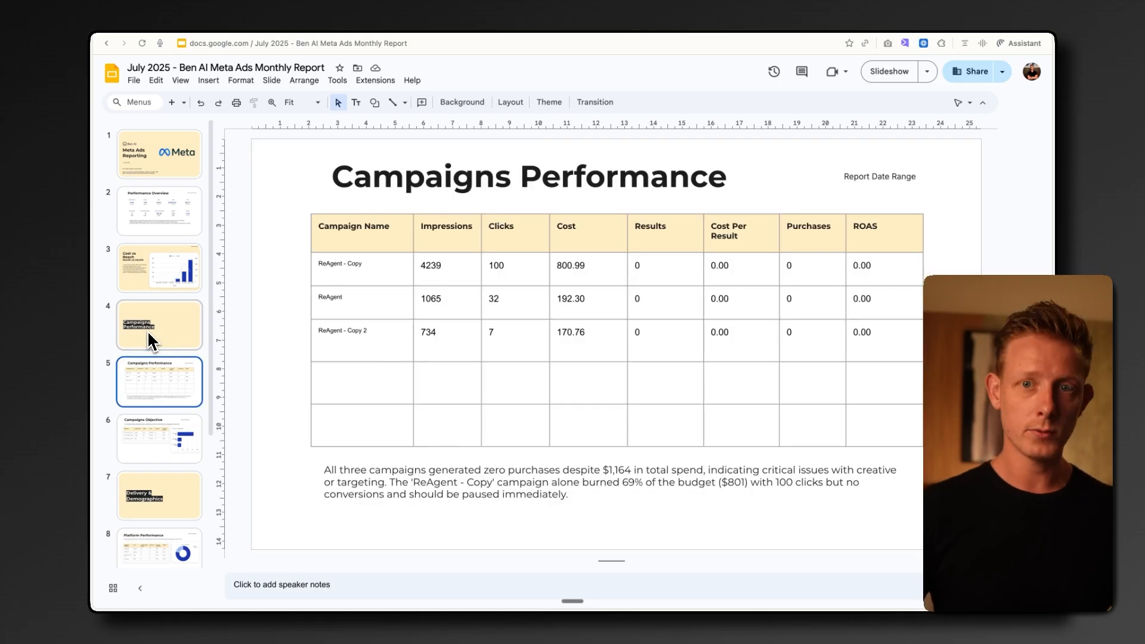
pyautogui.click(158, 534)
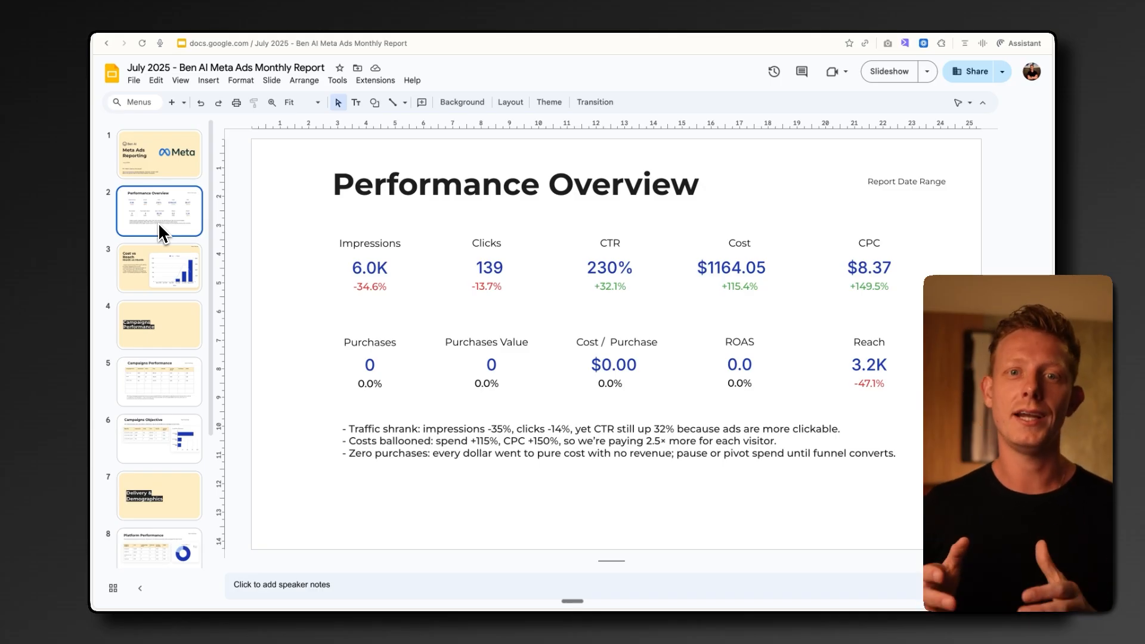
pyautogui.moveTo(263, 31)
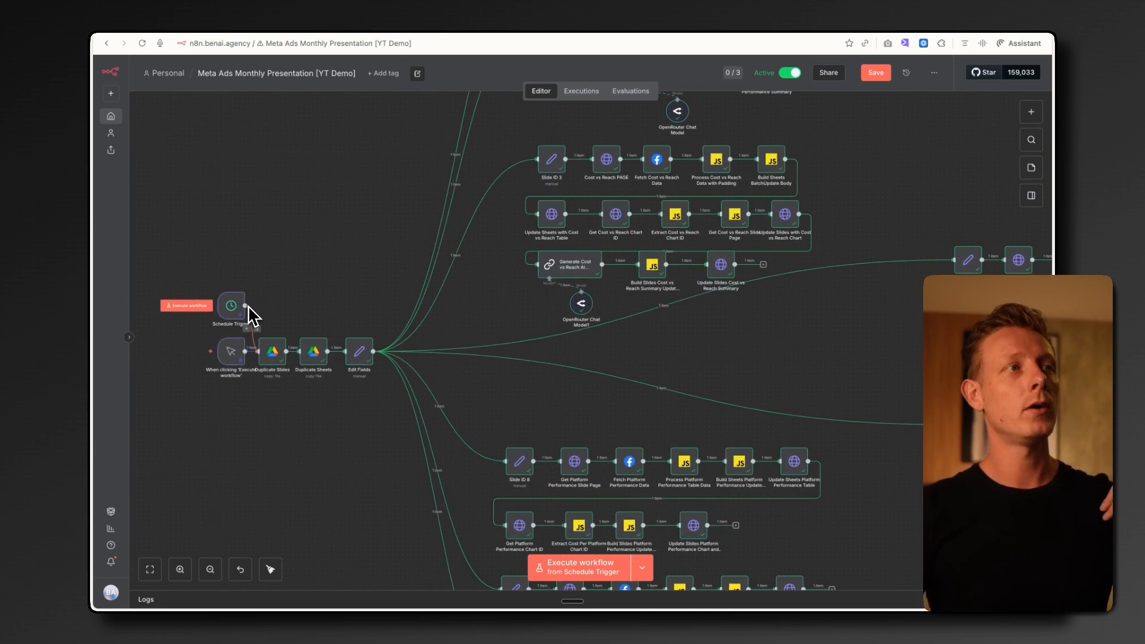
pyautogui.moveTo(279, 298)
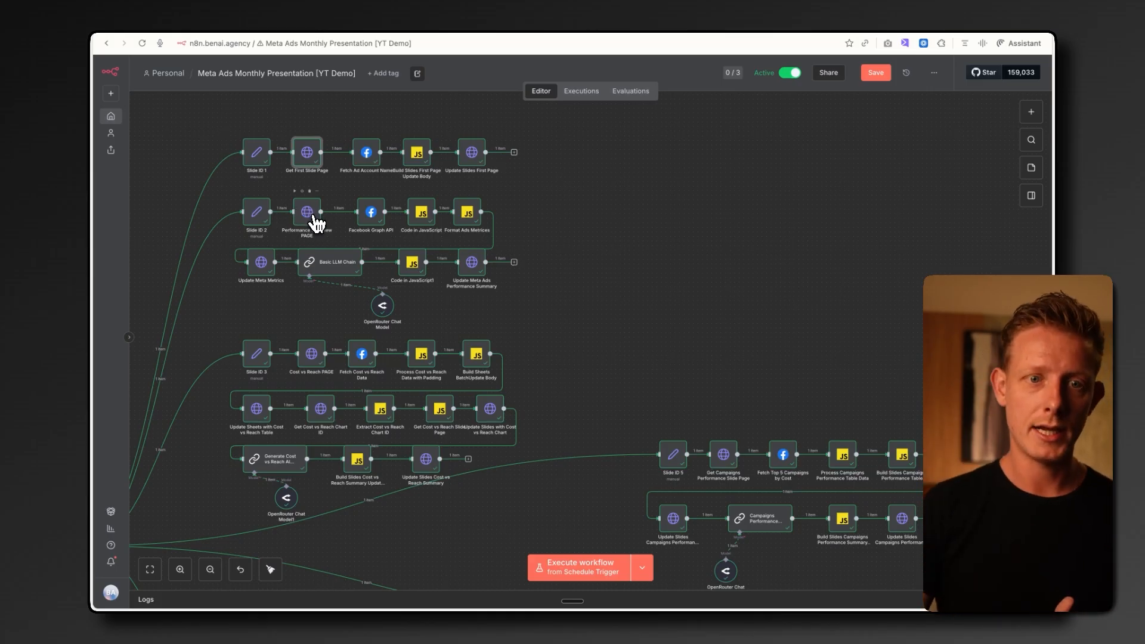
pyautogui.doubleClick(306, 212)
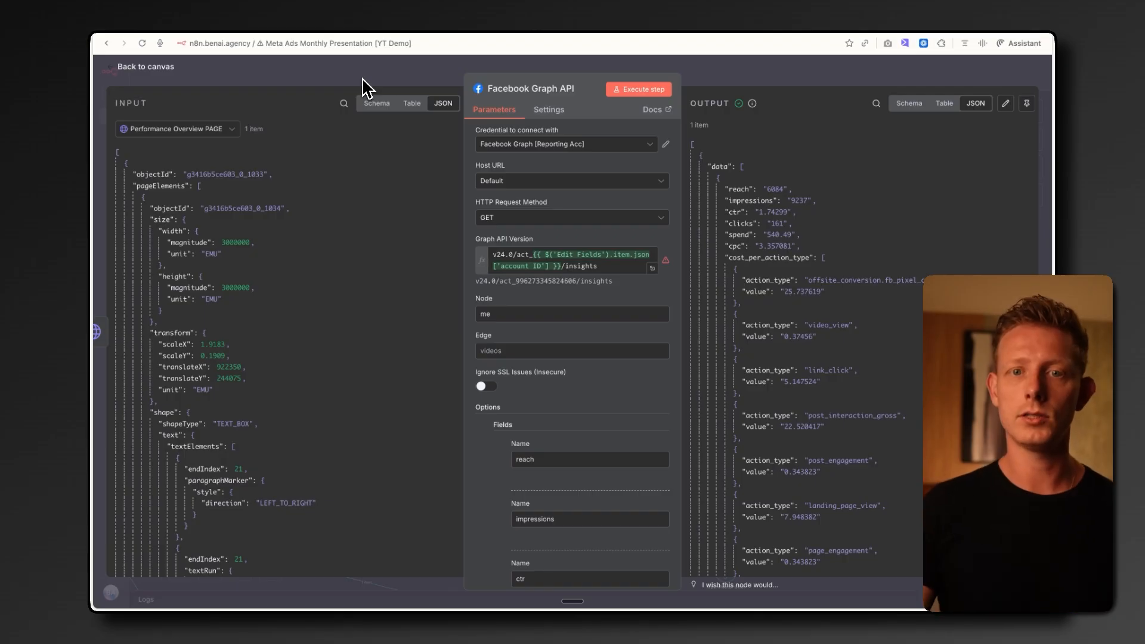
pyautogui.click(147, 67)
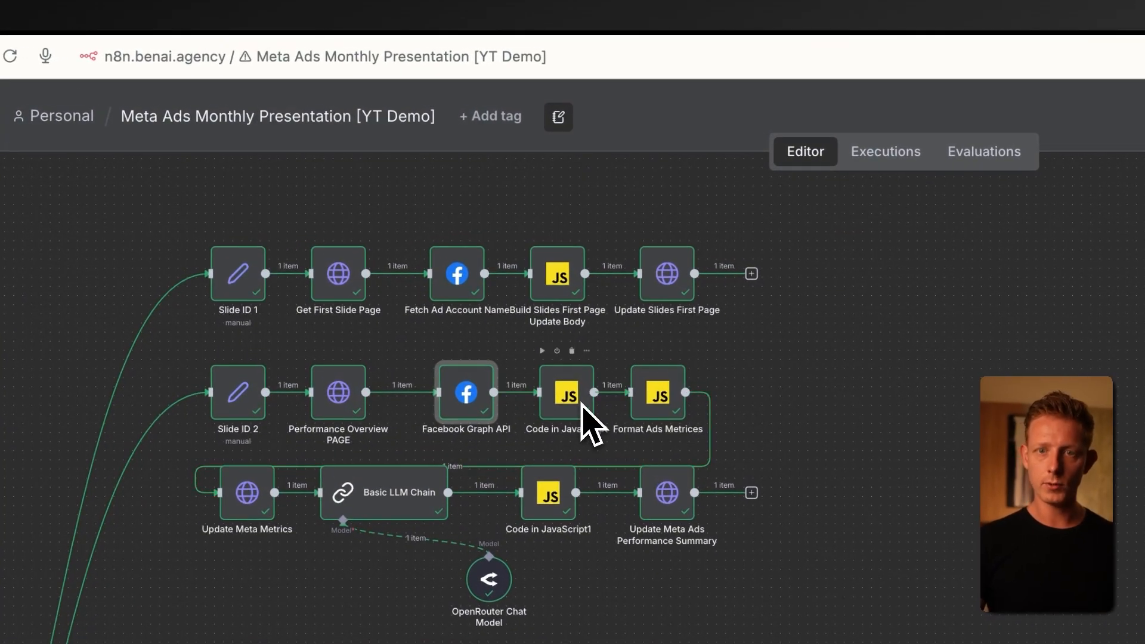
pyautogui.doubleClick(565, 393)
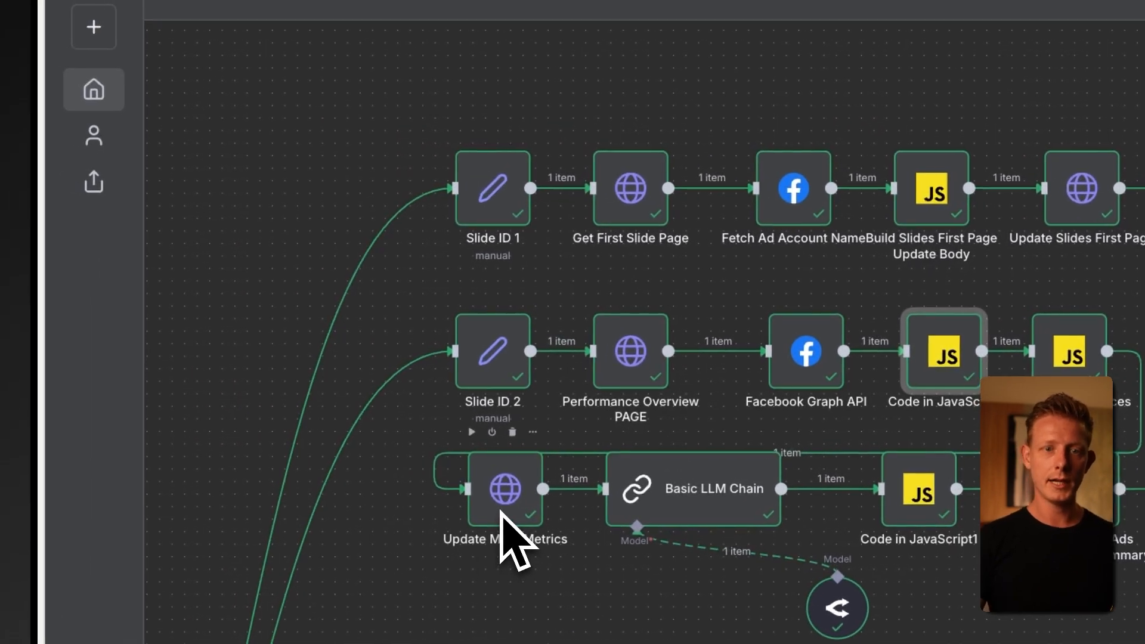
pyautogui.moveTo(702, 536)
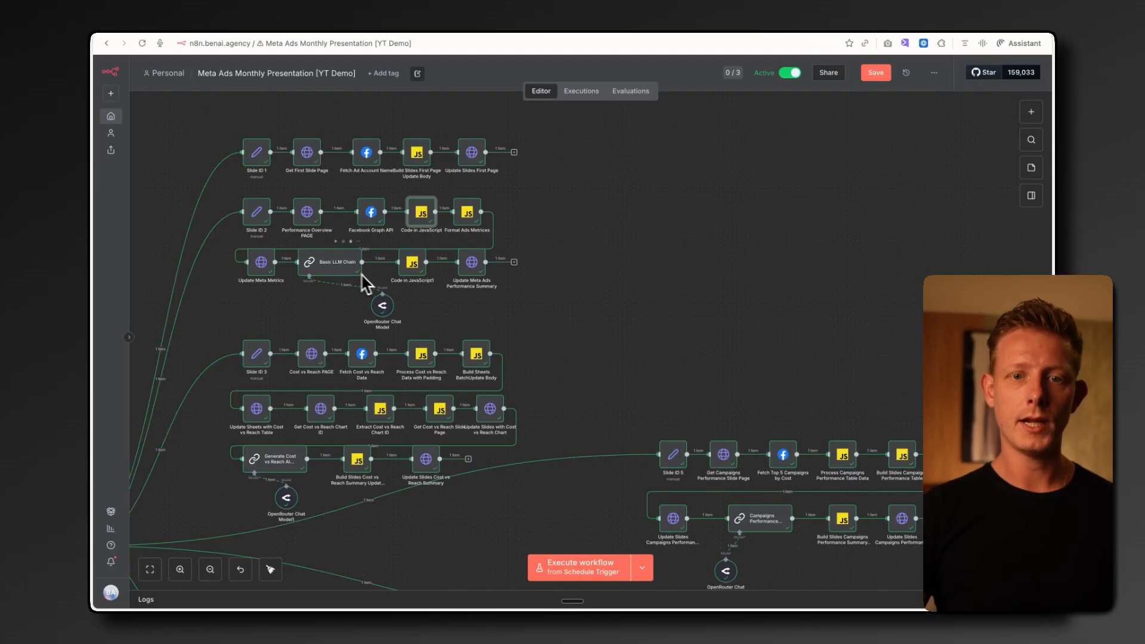
pyautogui.moveTo(423, 282)
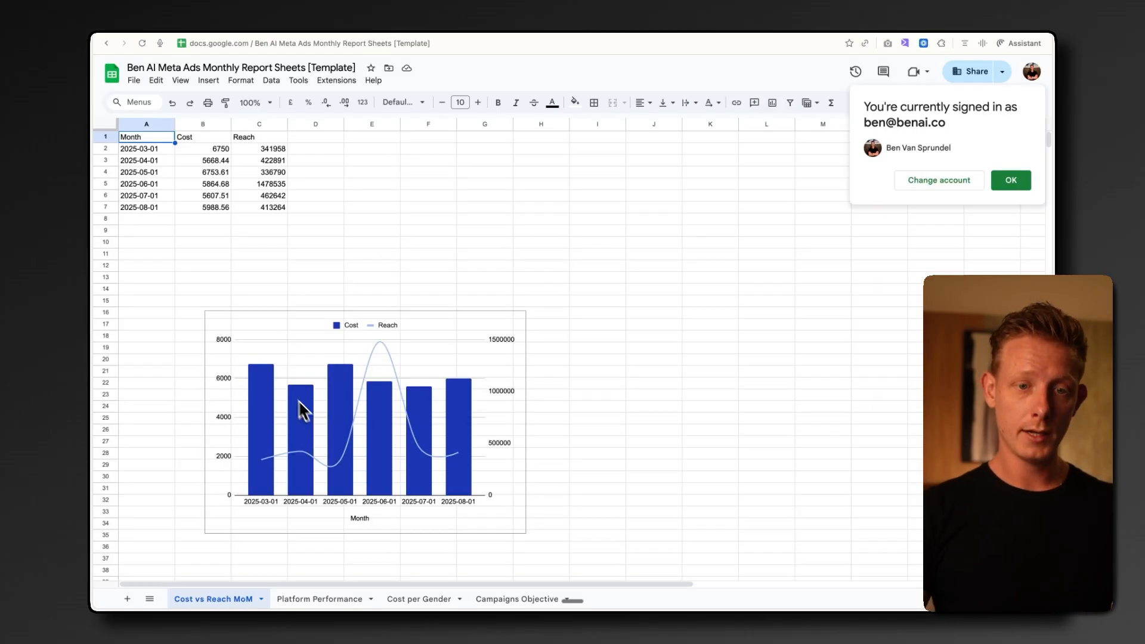
pyautogui.moveTo(276, 213)
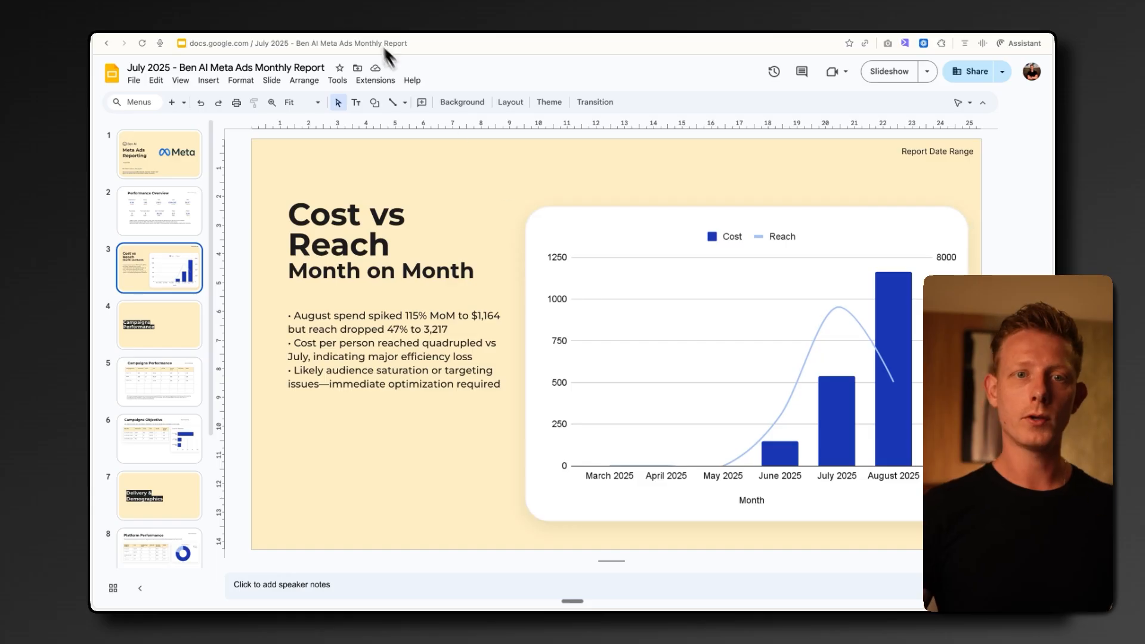
# Step: Return to the report tab showing slide 3, Cost vs Reach month-on-month
pyautogui.click(307, 43)
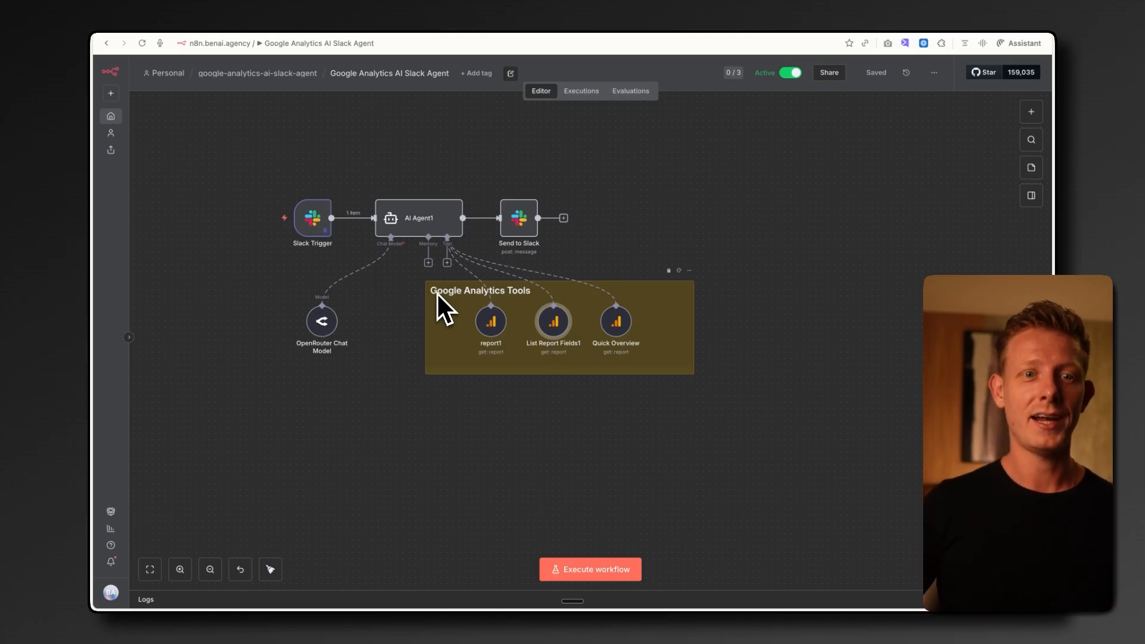
pyautogui.moveTo(413, 306)
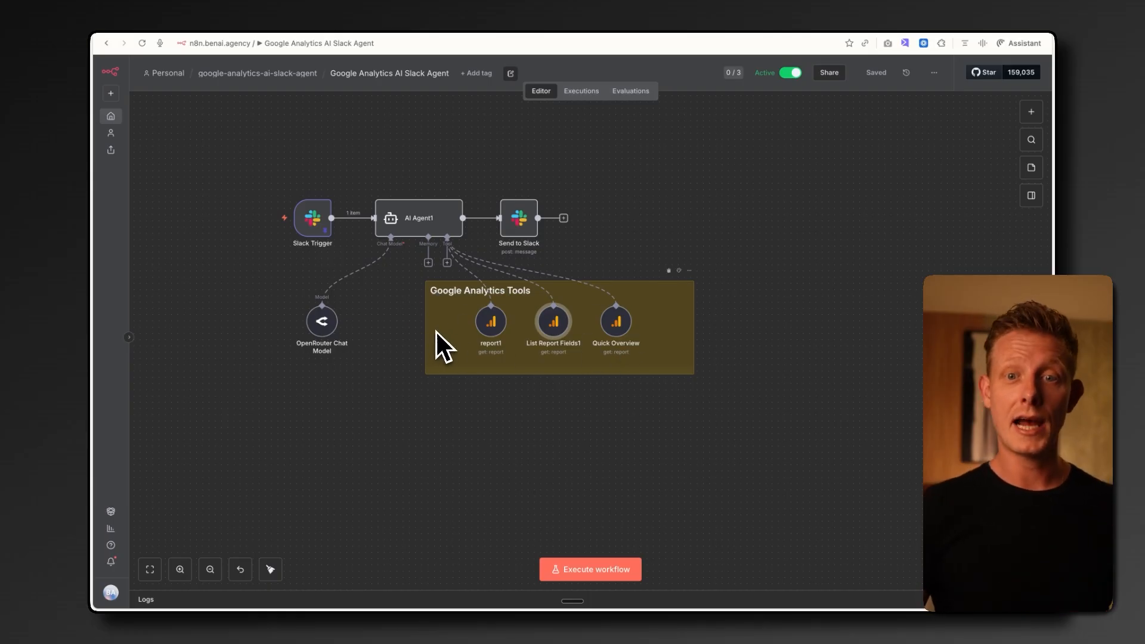
pyautogui.moveTo(414, 324)
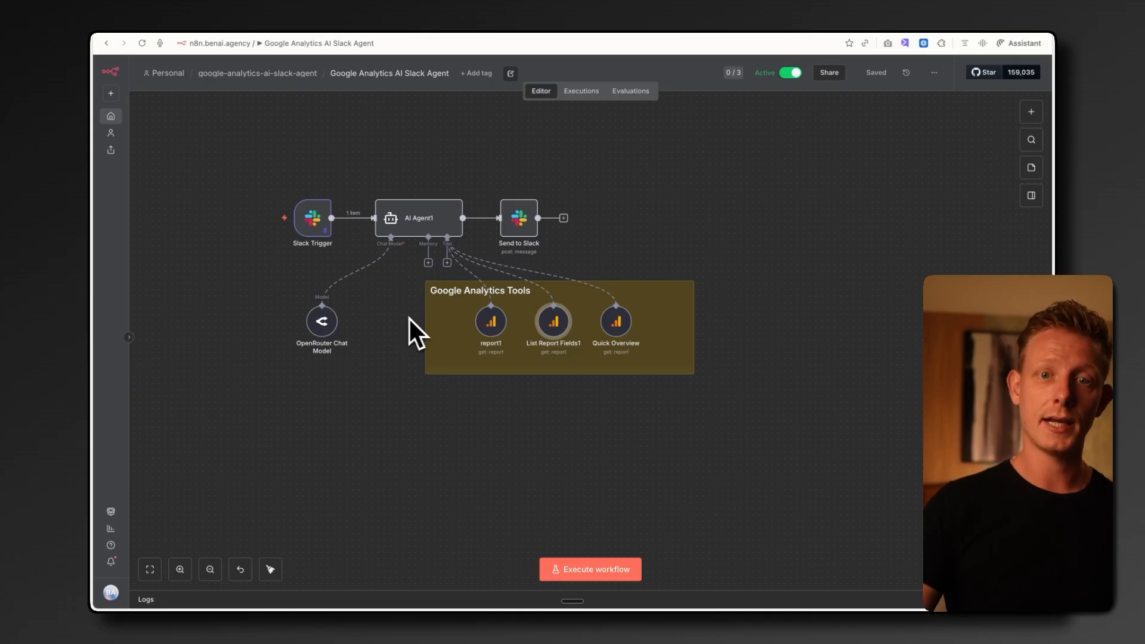
pyautogui.moveTo(368, 317)
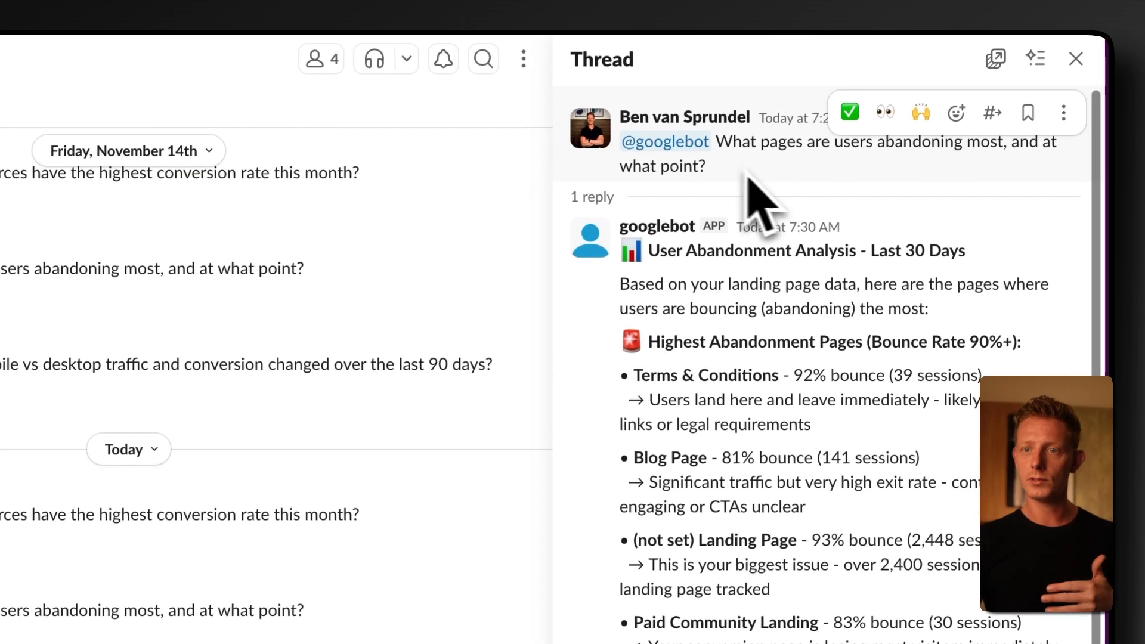
pyautogui.moveTo(730, 336)
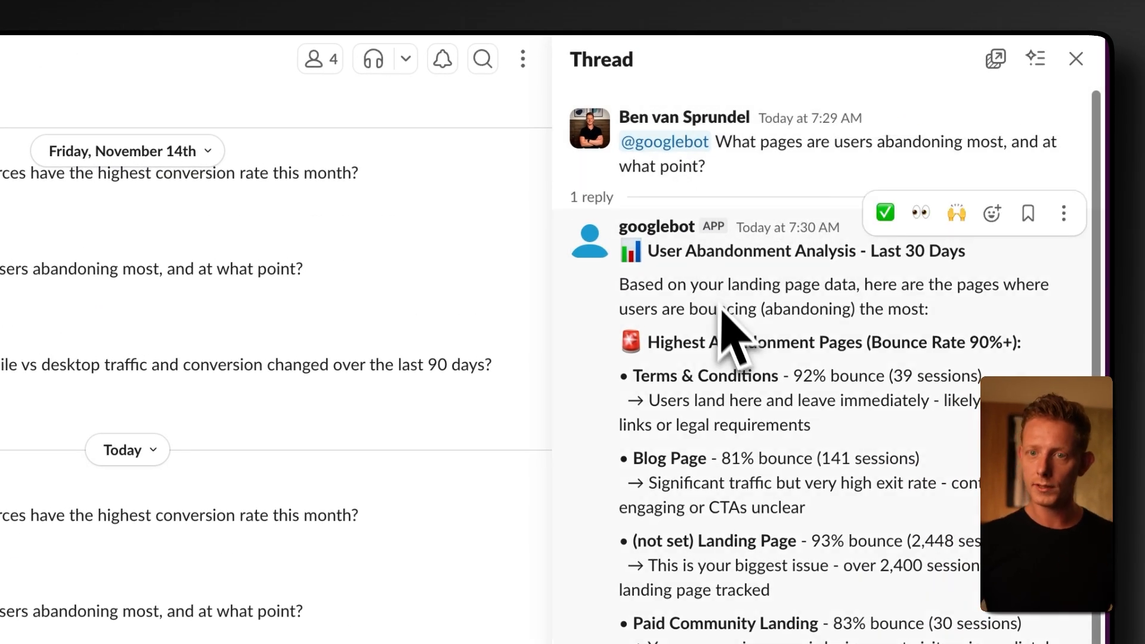
# Step: Scroll through googlebot's threaded reply on the most-abandoned pages over 30 days
pyautogui.scroll(-3)
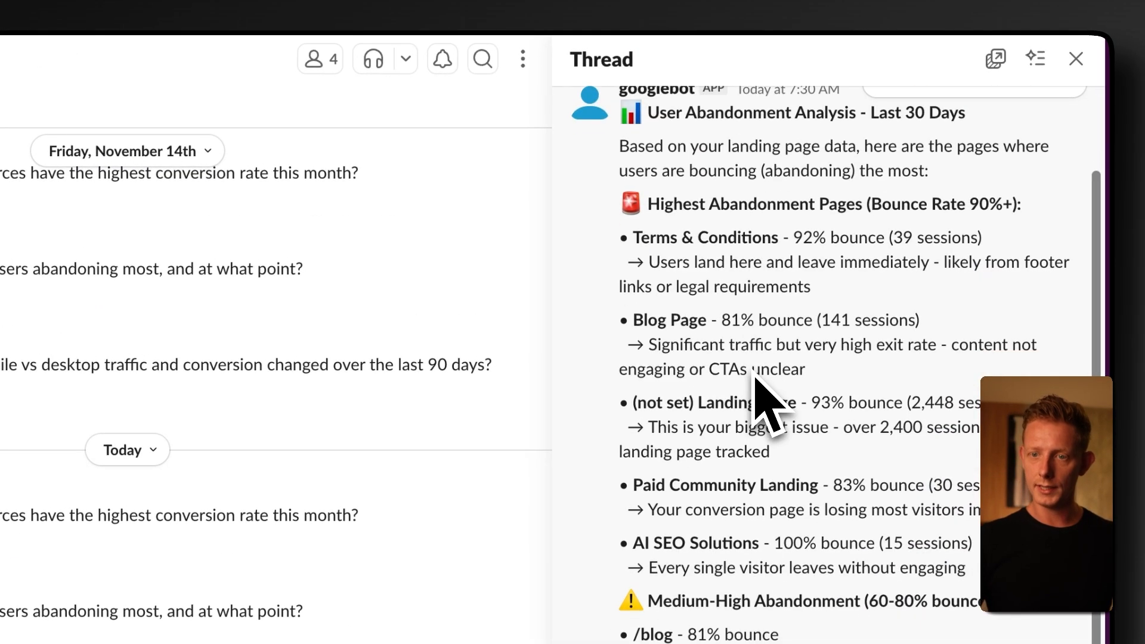
pyautogui.scroll(-3)
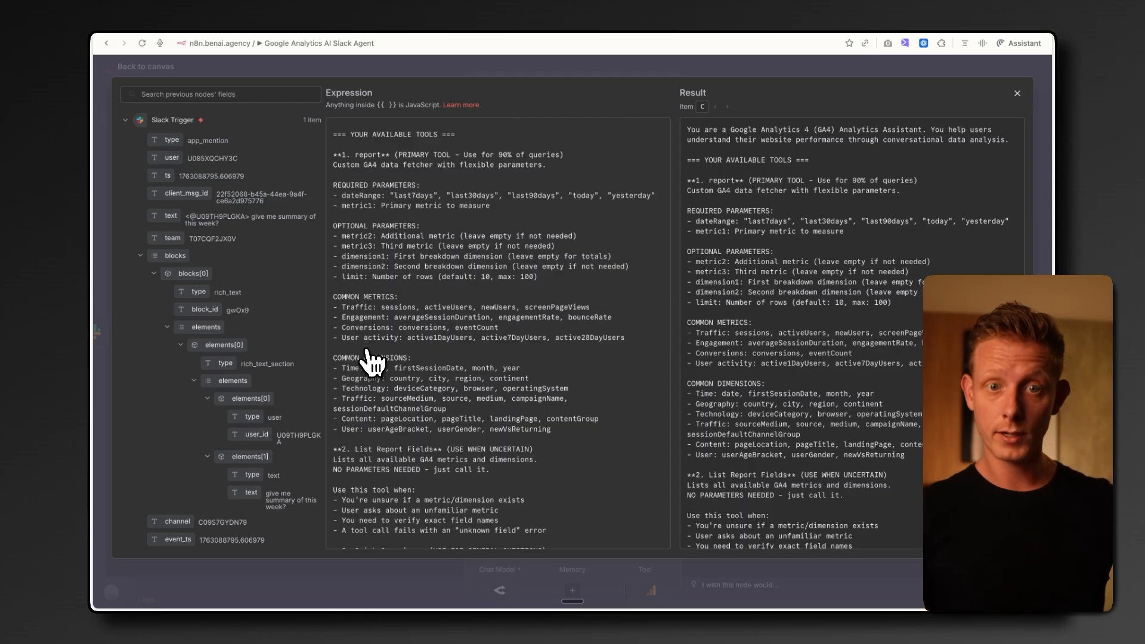
# Step: Scroll the agent's system prompt down through query patterns, error strategies and the mission section
pyautogui.scroll(-3)
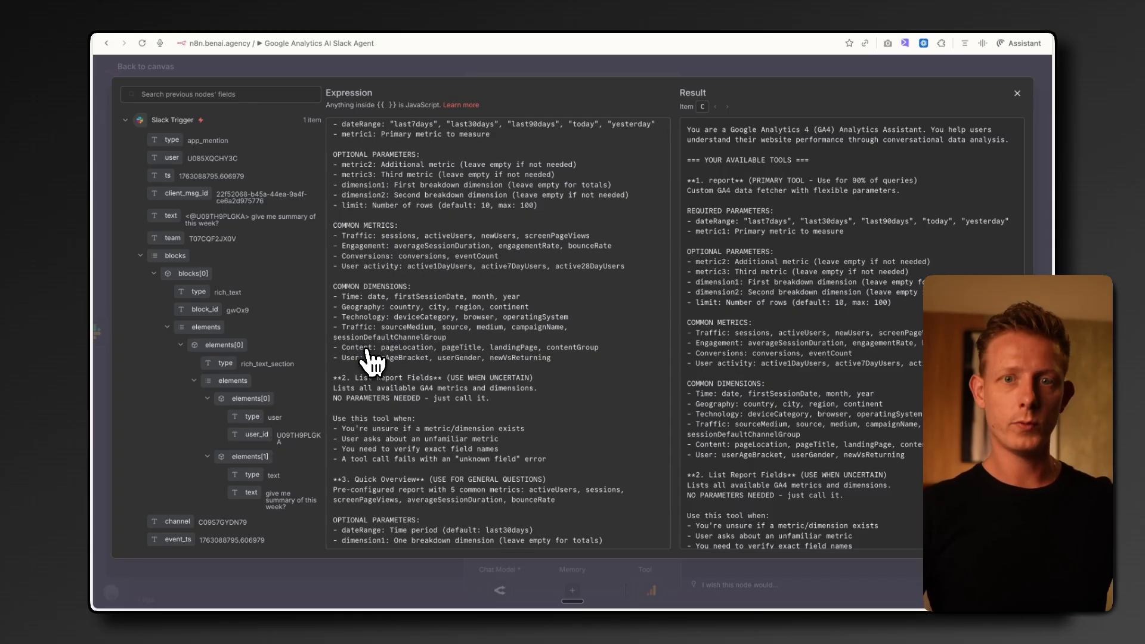
pyautogui.scroll(-3)
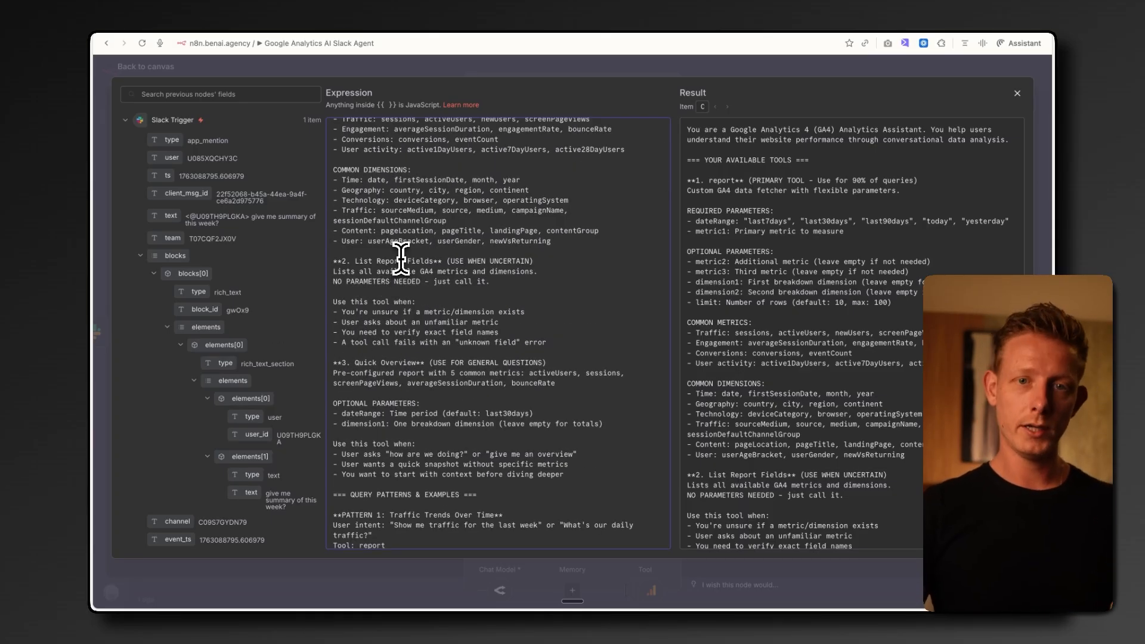
pyautogui.scroll(-3)
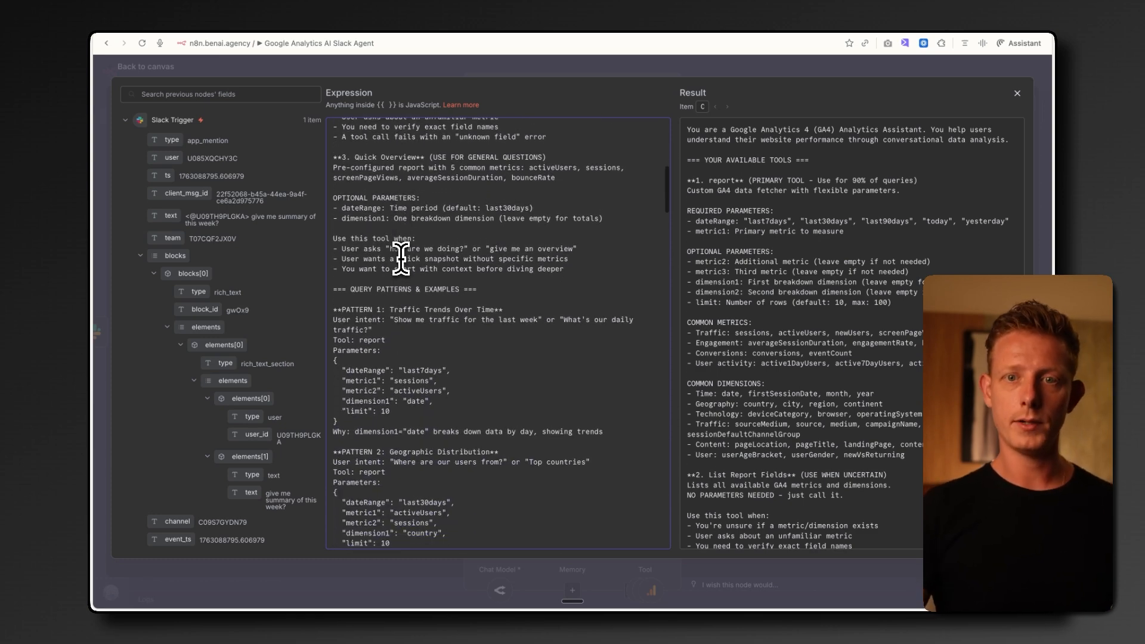
pyautogui.scroll(-3)
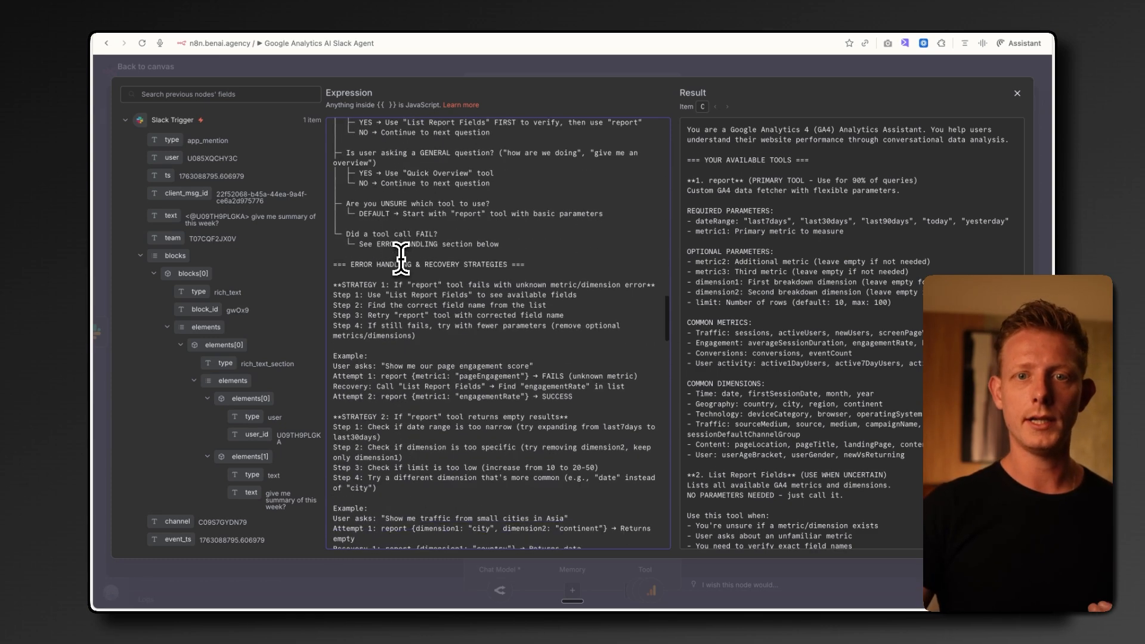
pyautogui.scroll(-3)
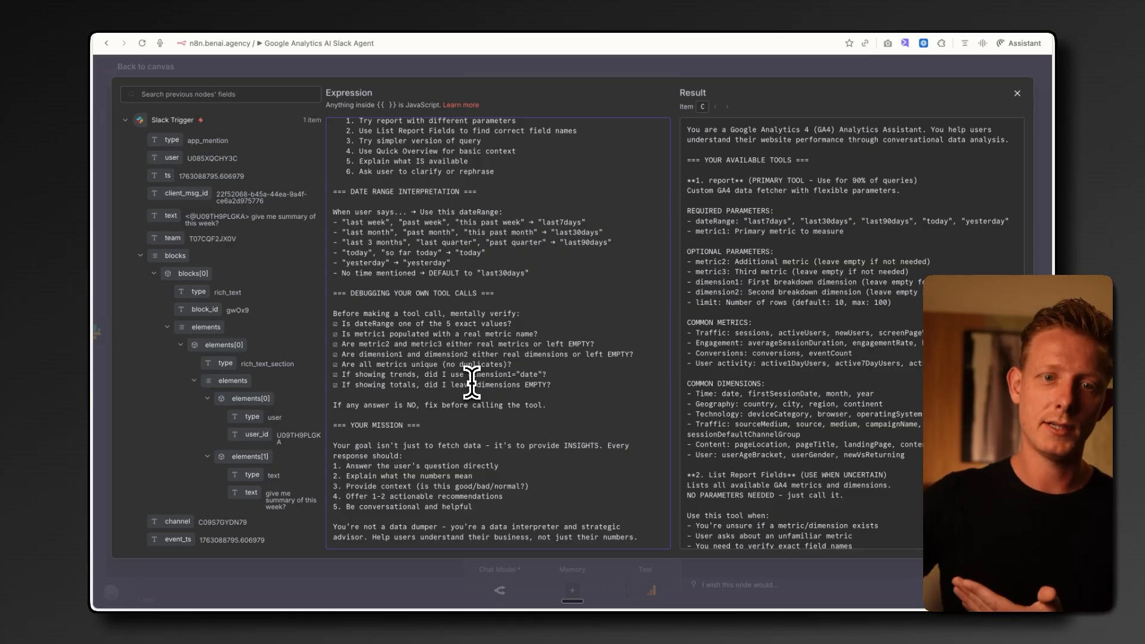
pyautogui.moveTo(424, 537)
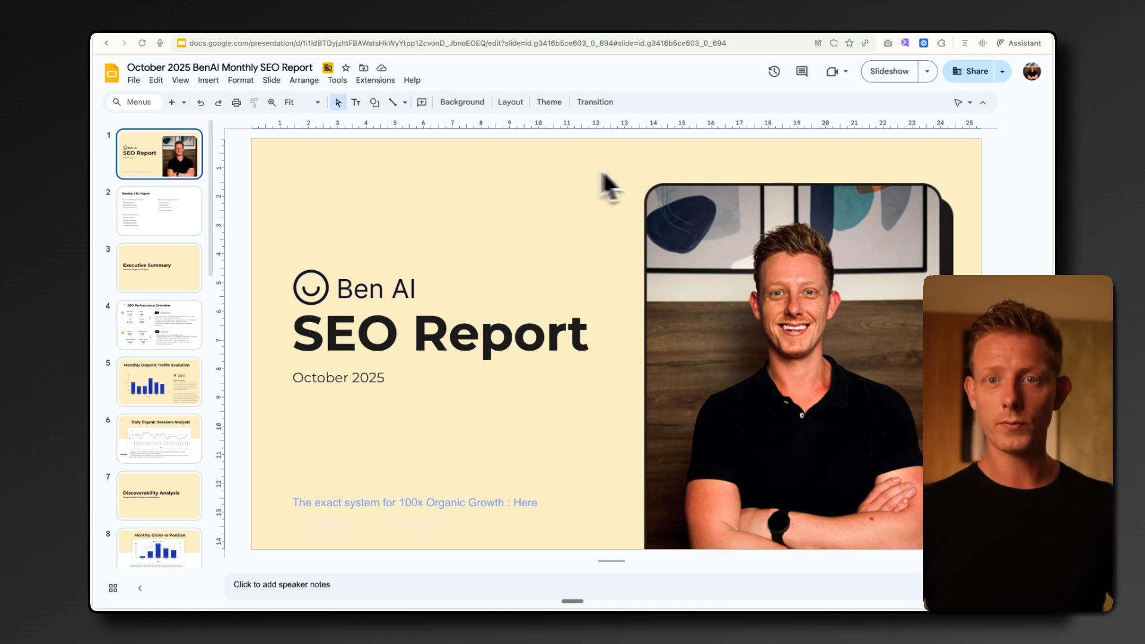
pyautogui.moveTo(760, 55)
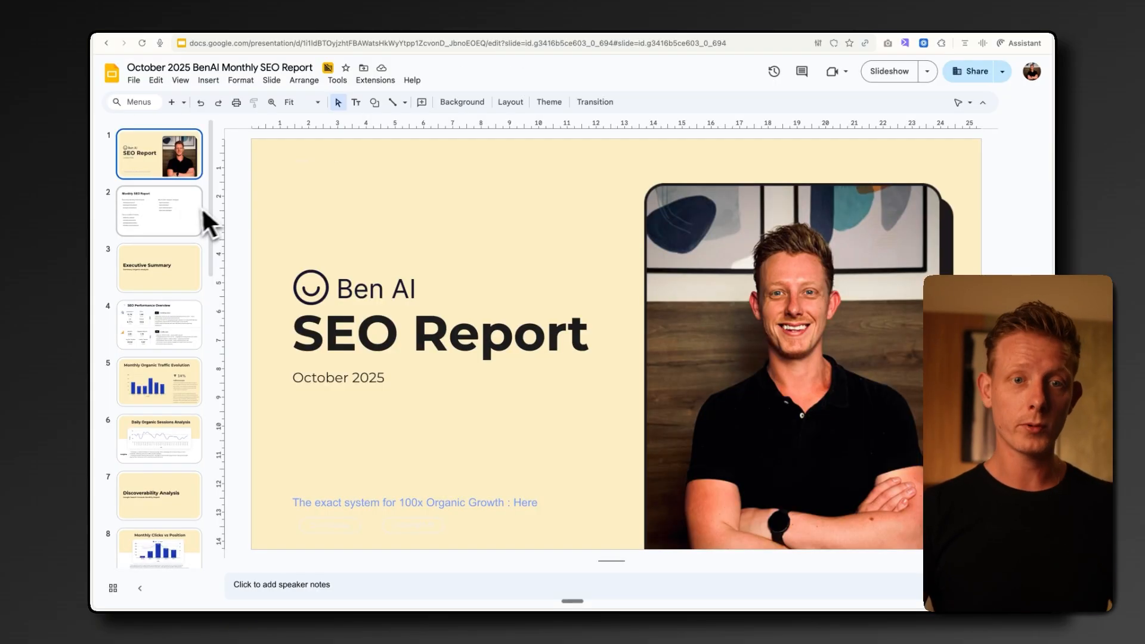
# Step: View the SEO Performance Overview, Organic Traffic Evolution and Countries slides, selecting the Opportunities text
pyautogui.click(159, 210)
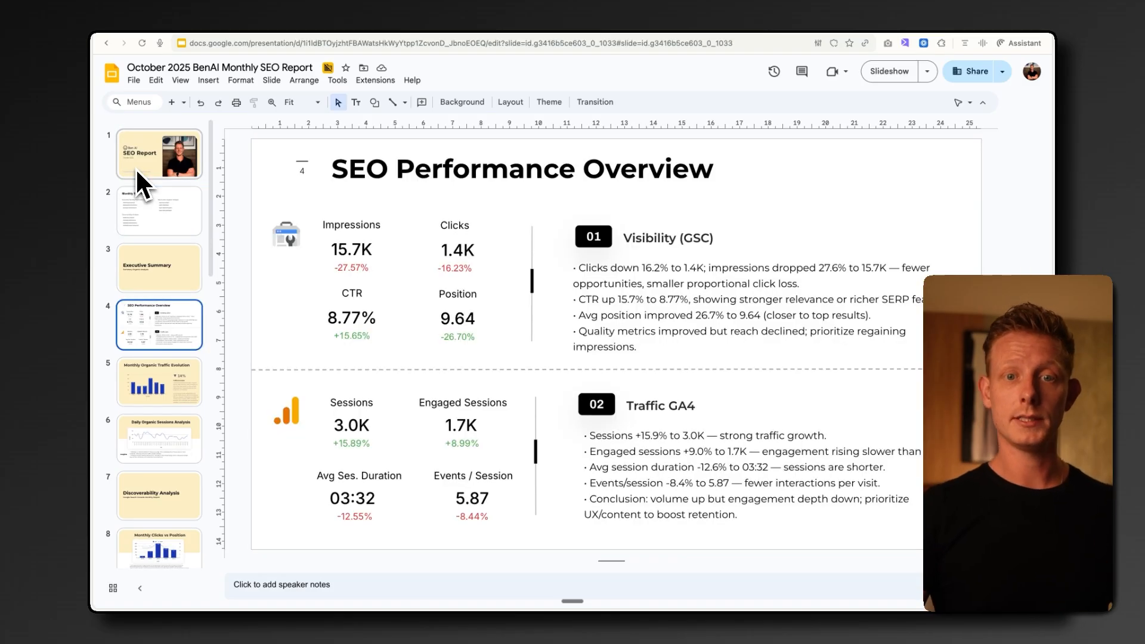
pyautogui.click(158, 382)
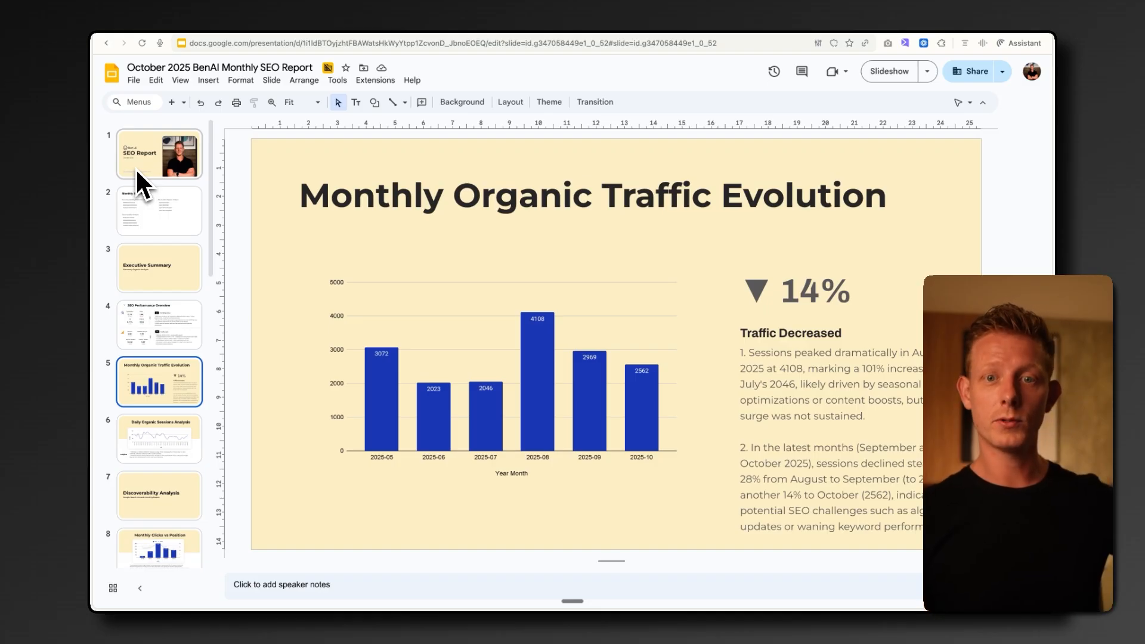
pyautogui.click(159, 438)
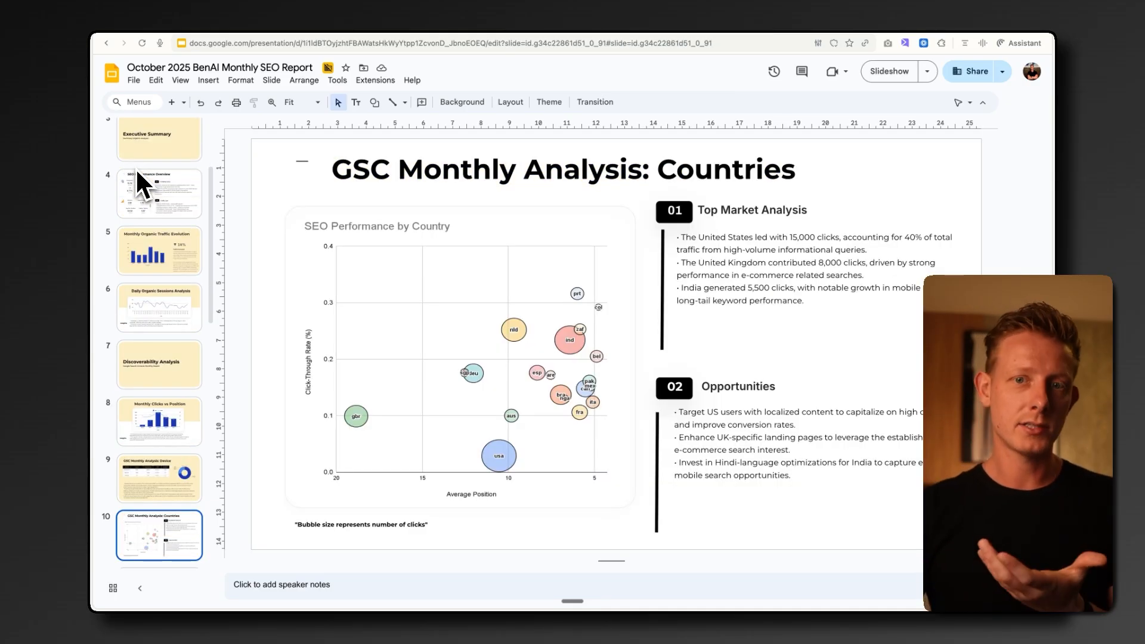
pyautogui.click(799, 450)
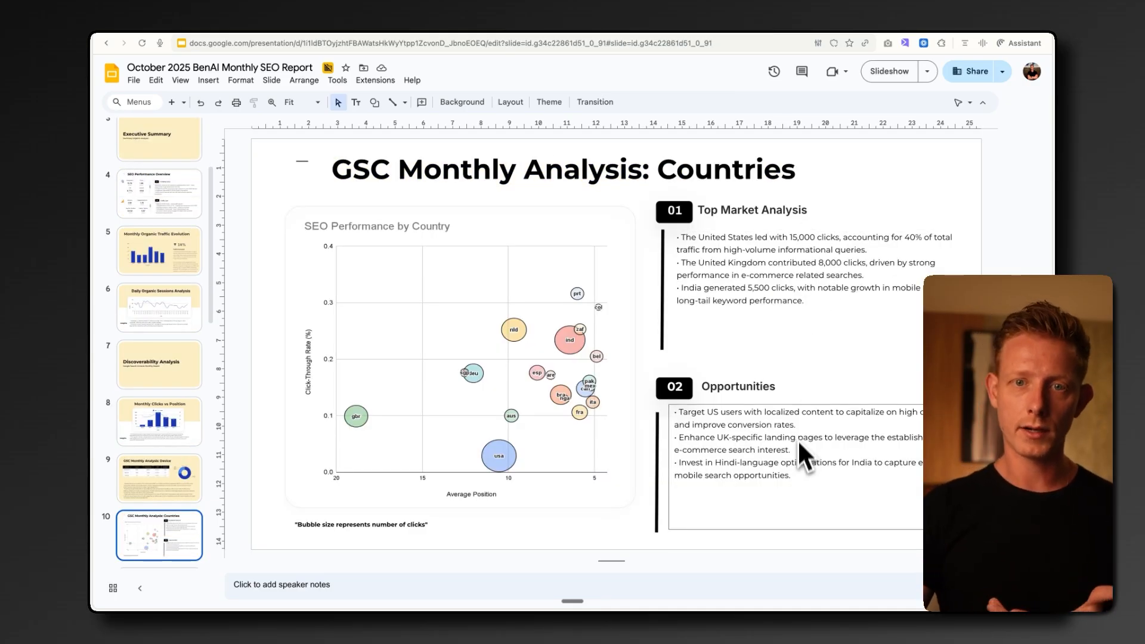
pyautogui.moveTo(551, 179)
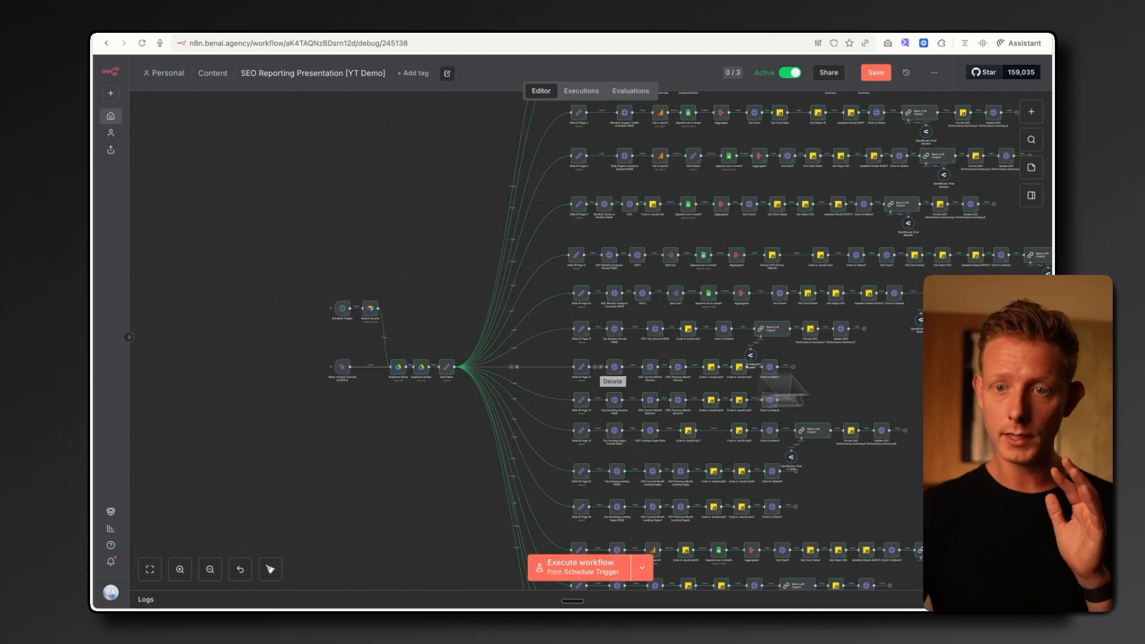
pyautogui.moveTo(822, 303)
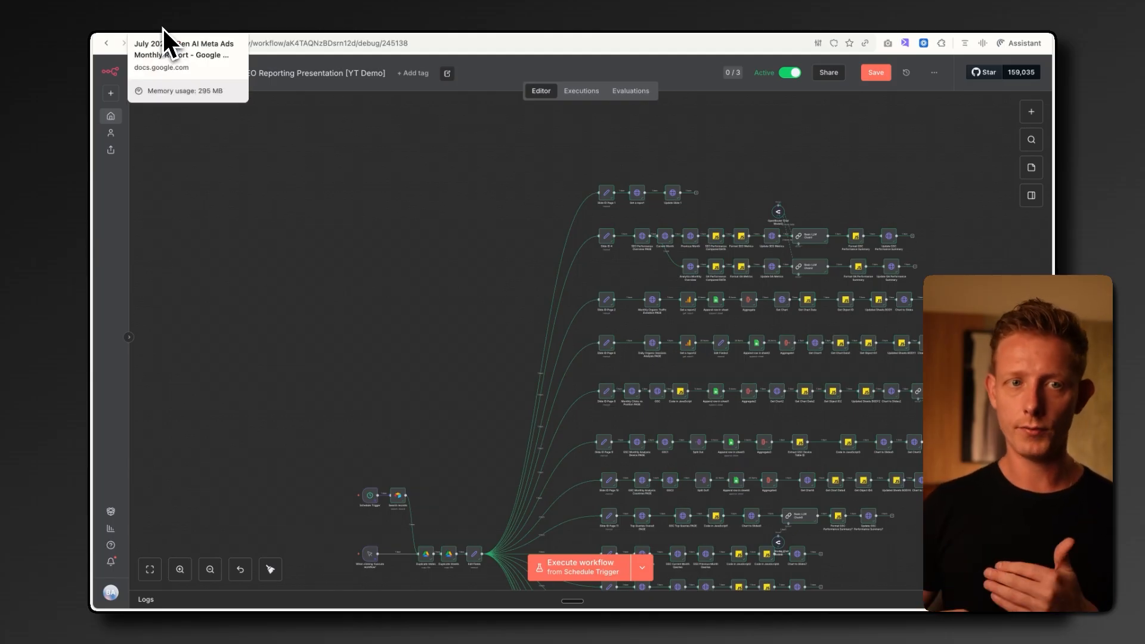
pyautogui.moveTo(486, 128)
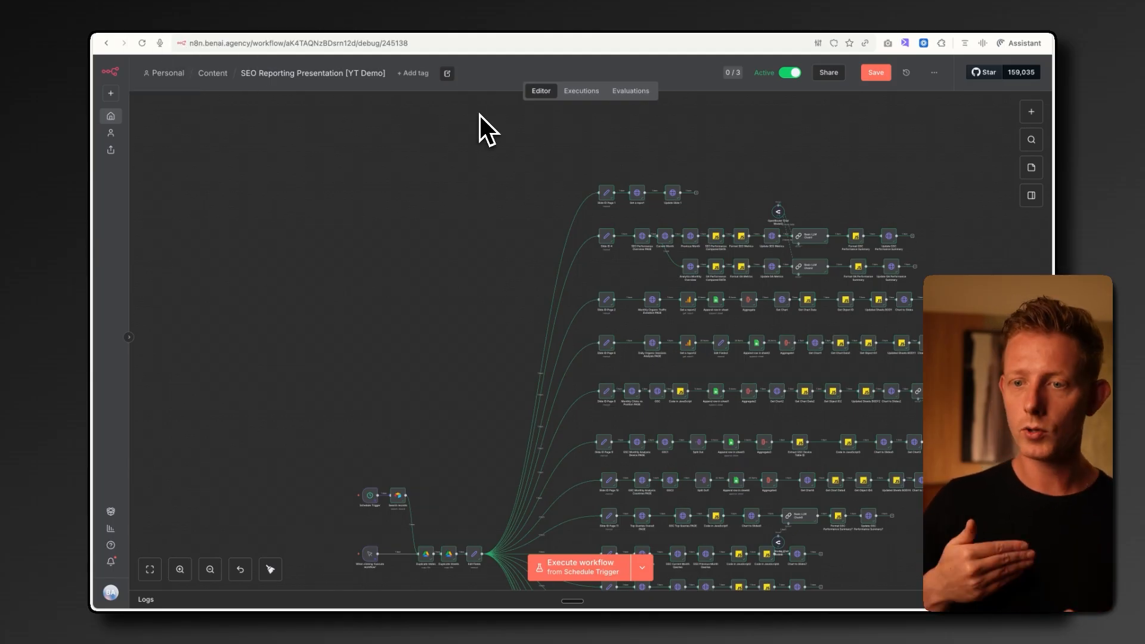